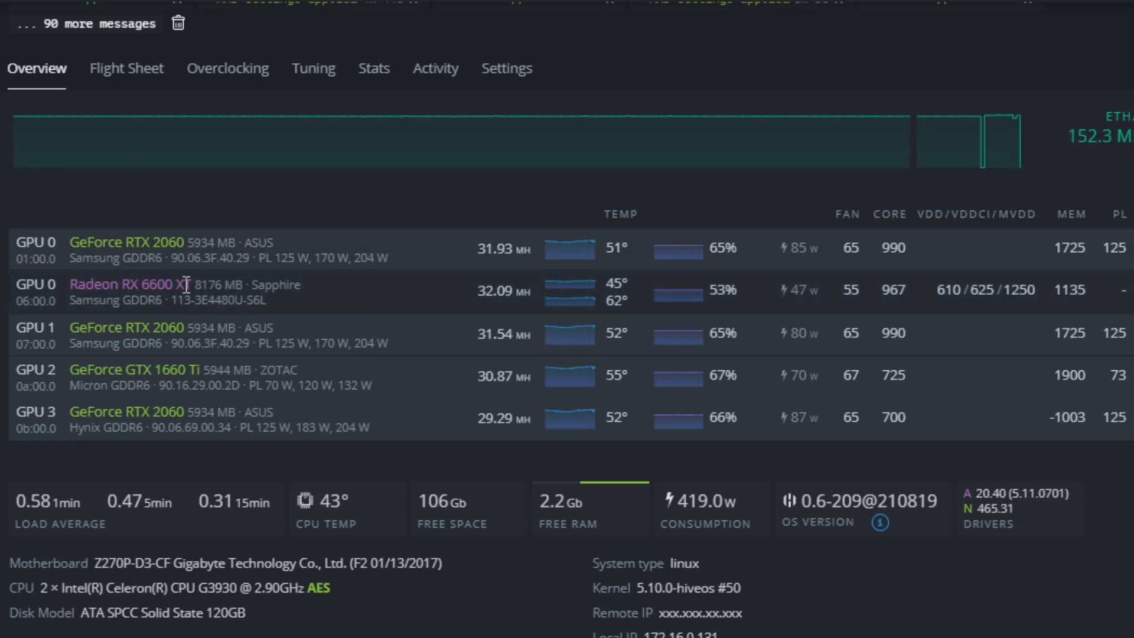
{"action": "mouse_move", "coordinate": [1060, 296]}
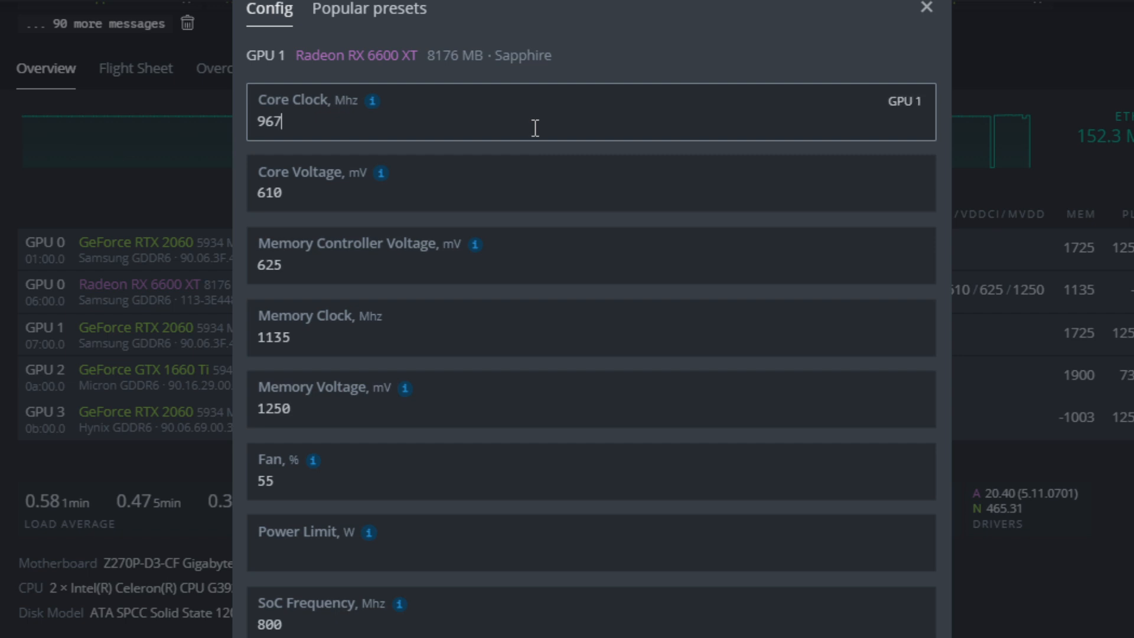
{"action": "left_click", "coordinate": [510, 183]}
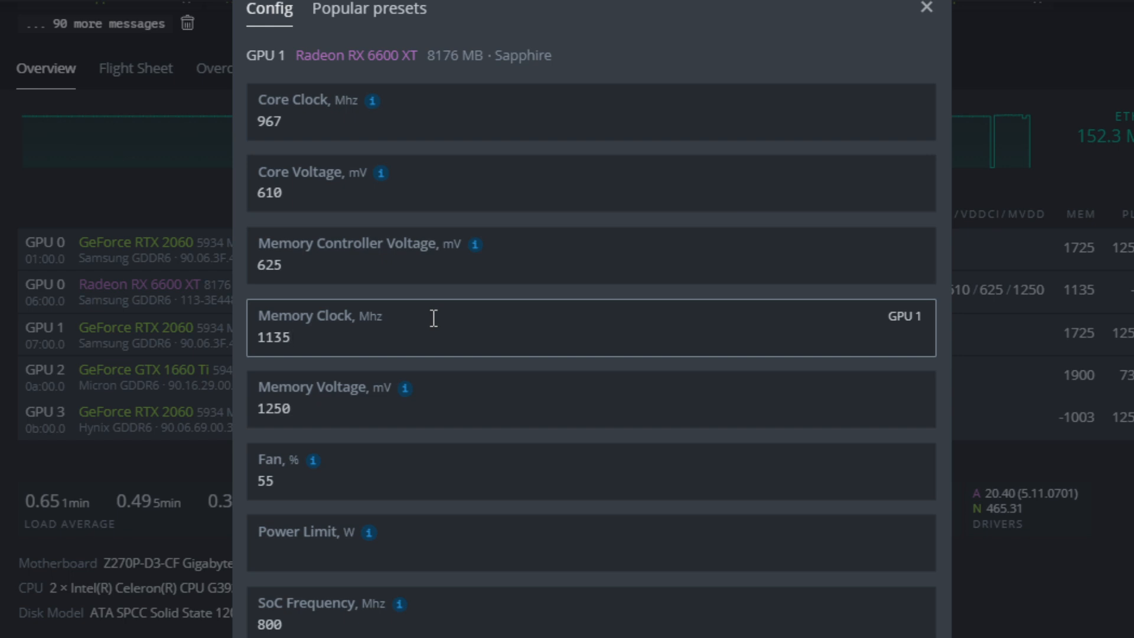
{"action": "left_click", "coordinate": [289, 337]}
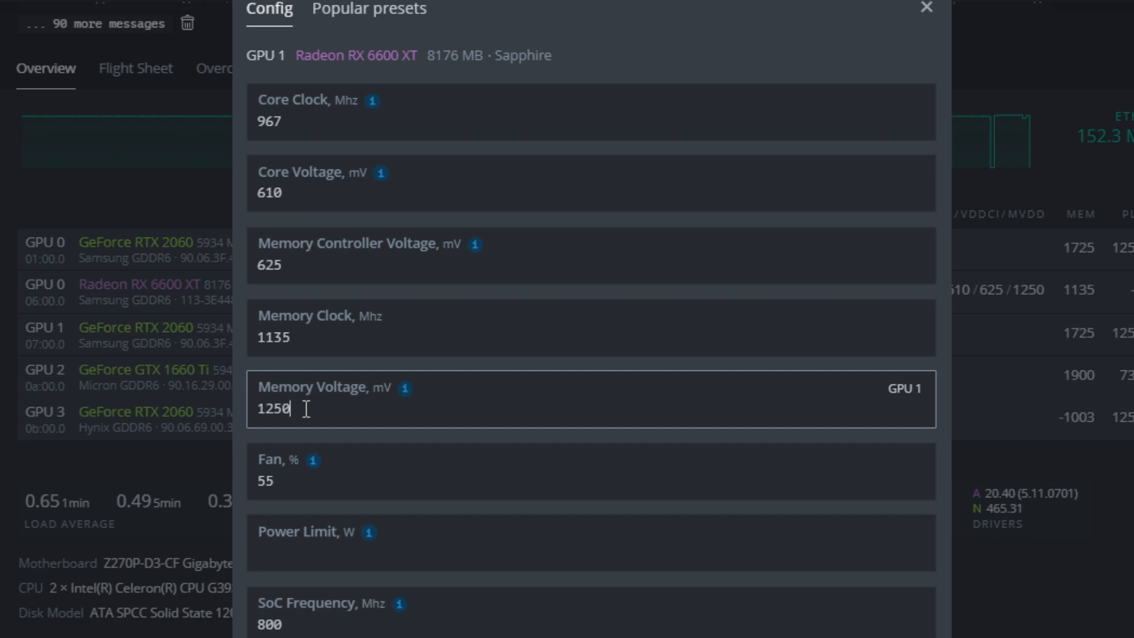
{"action": "scroll", "scroll_direction": "down", "scroll_amount": 3}
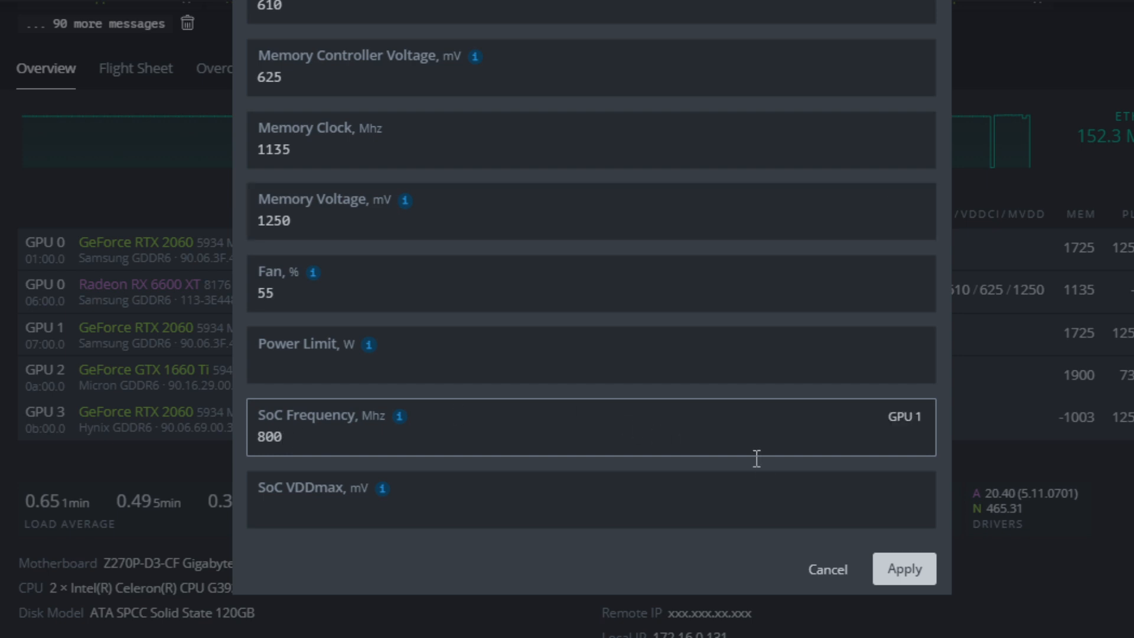
{"action": "left_click", "coordinate": [589, 500]}
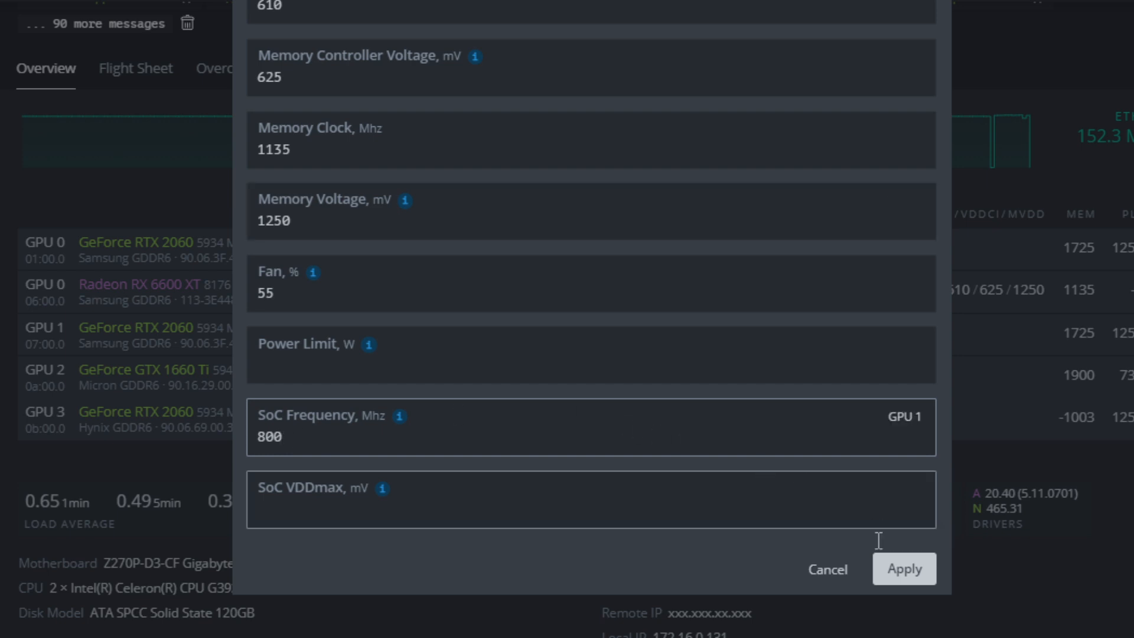
{"action": "left_click", "coordinate": [902, 568]}
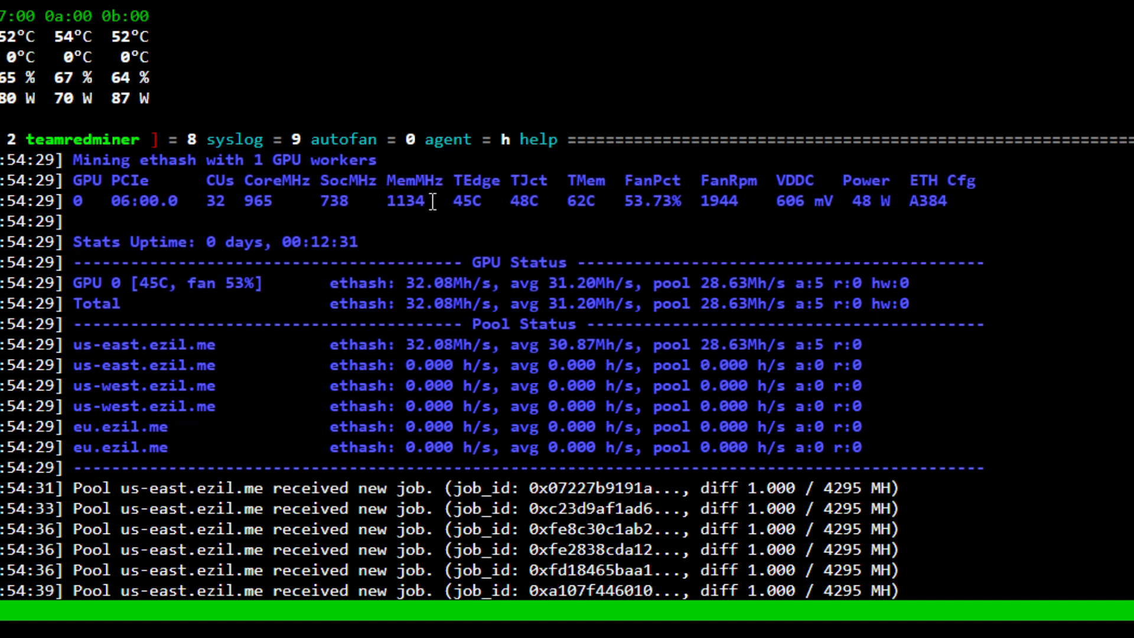
Scroll the teamredminer log to show the RX 6600 XT at 32.08 Mh/s with no rejects.
{"action": "scroll", "scroll_direction": "down", "scroll_amount": 3}
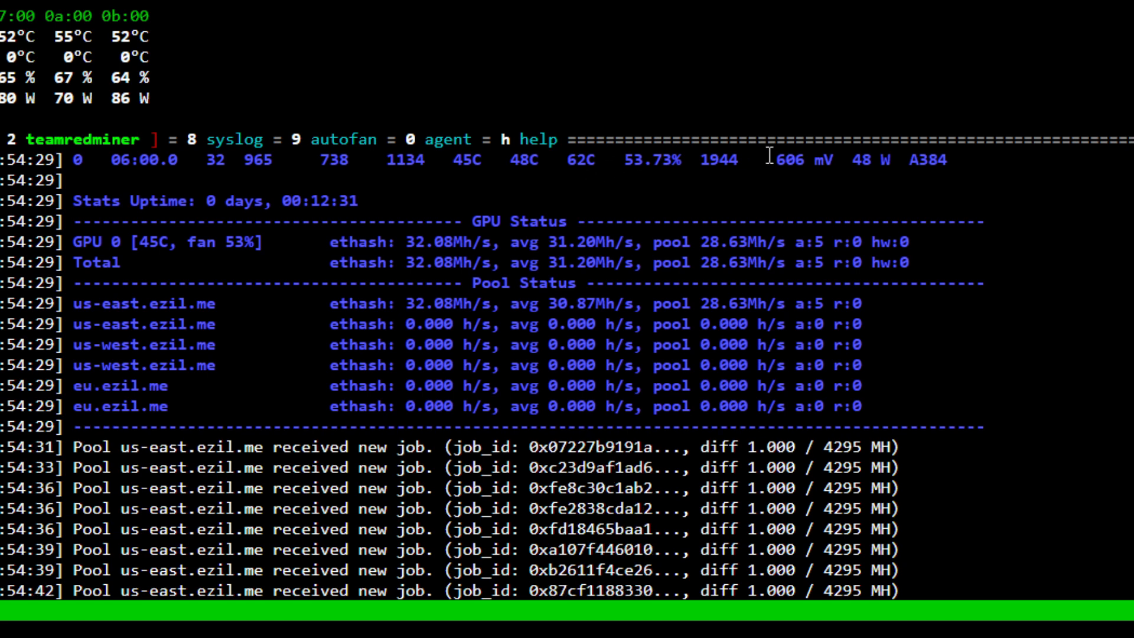
{"action": "mouse_move", "coordinate": [692, 220]}
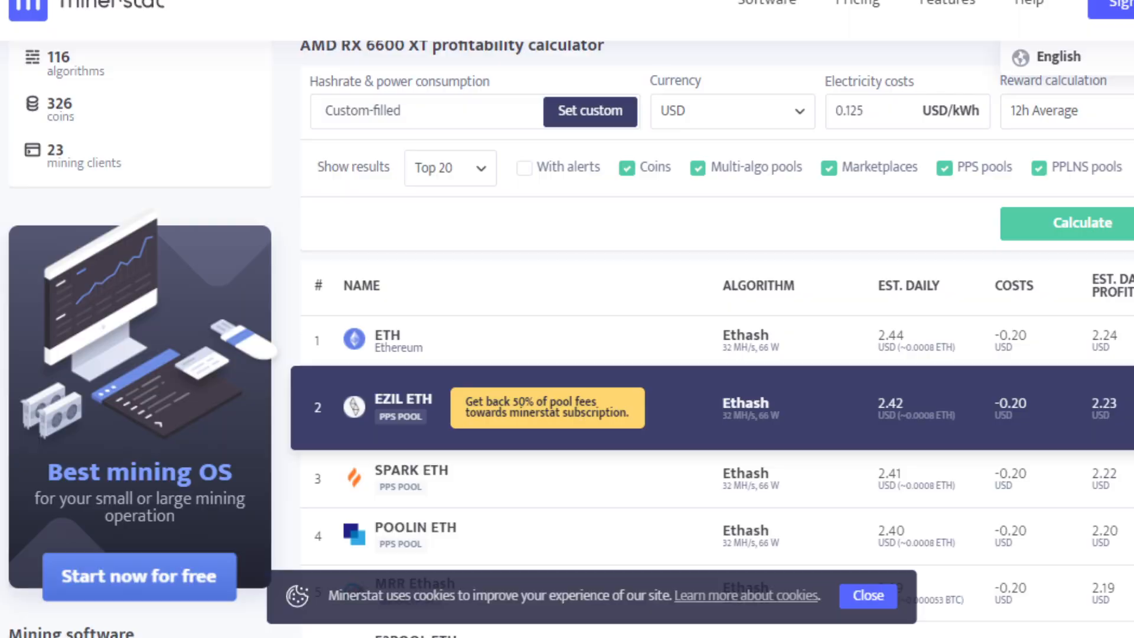
{"action": "mouse_move", "coordinate": [592, 219]}
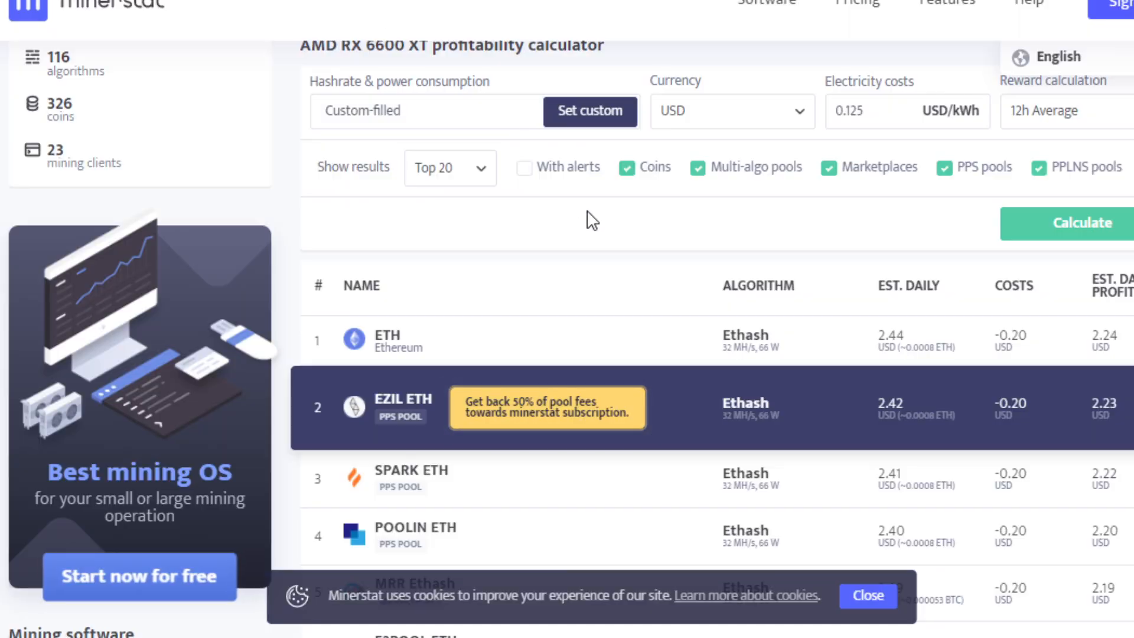
Recalculate RX 6600 XT profitability for 32 MH/s at 66 W and review the results, ETH first.
{"action": "left_click", "coordinate": [1080, 222]}
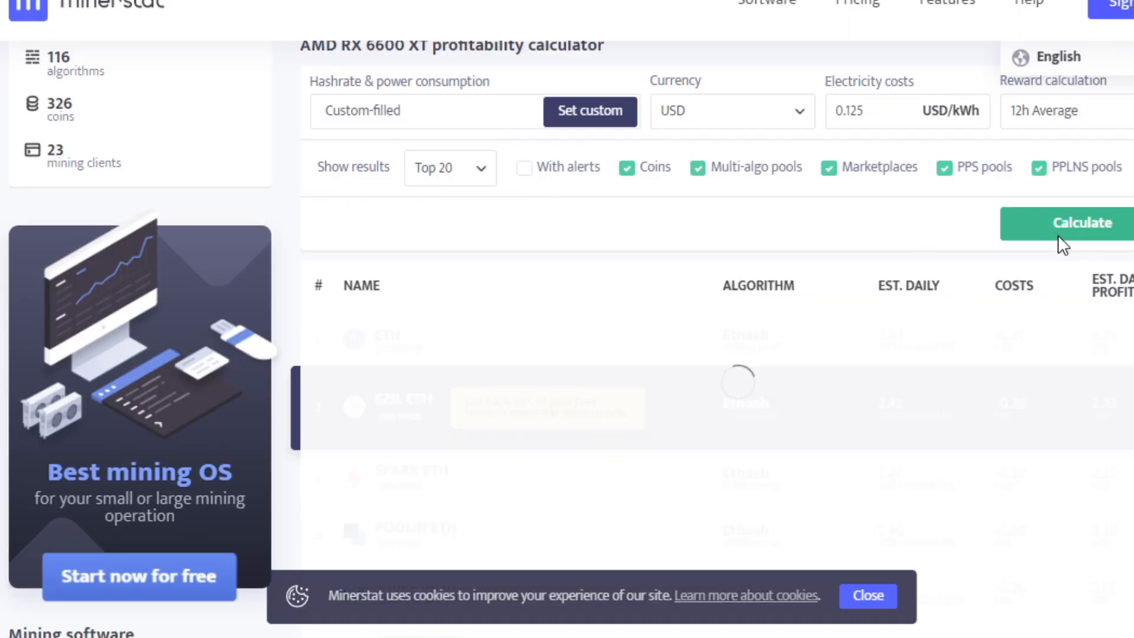
{"action": "left_click", "coordinate": [1080, 222]}
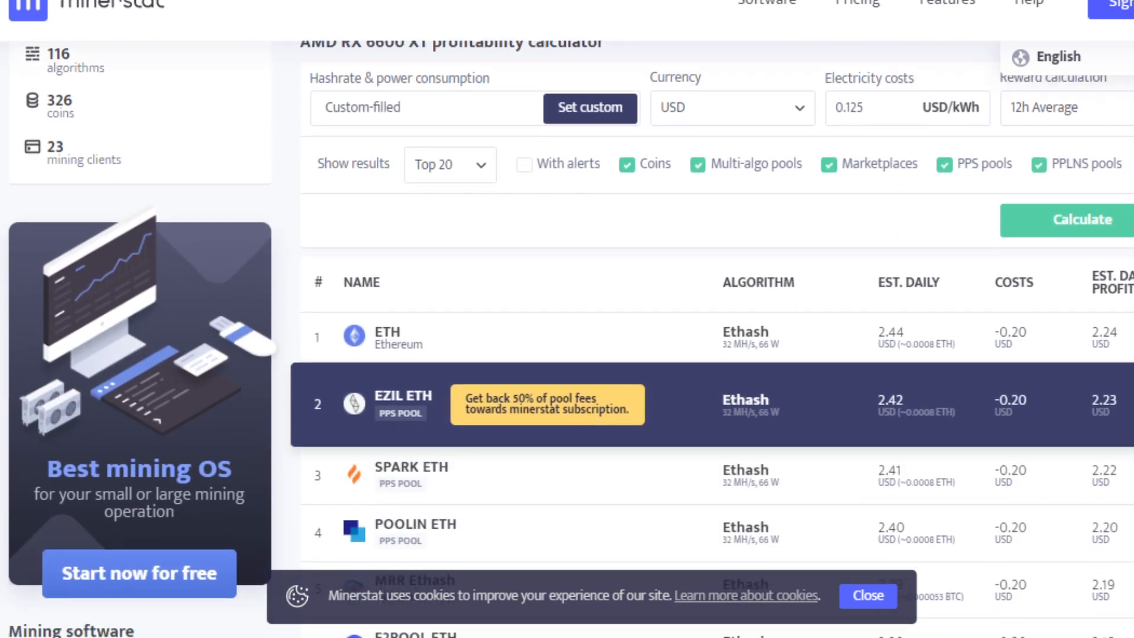
{"action": "scroll", "scroll_direction": "down", "scroll_amount": 3}
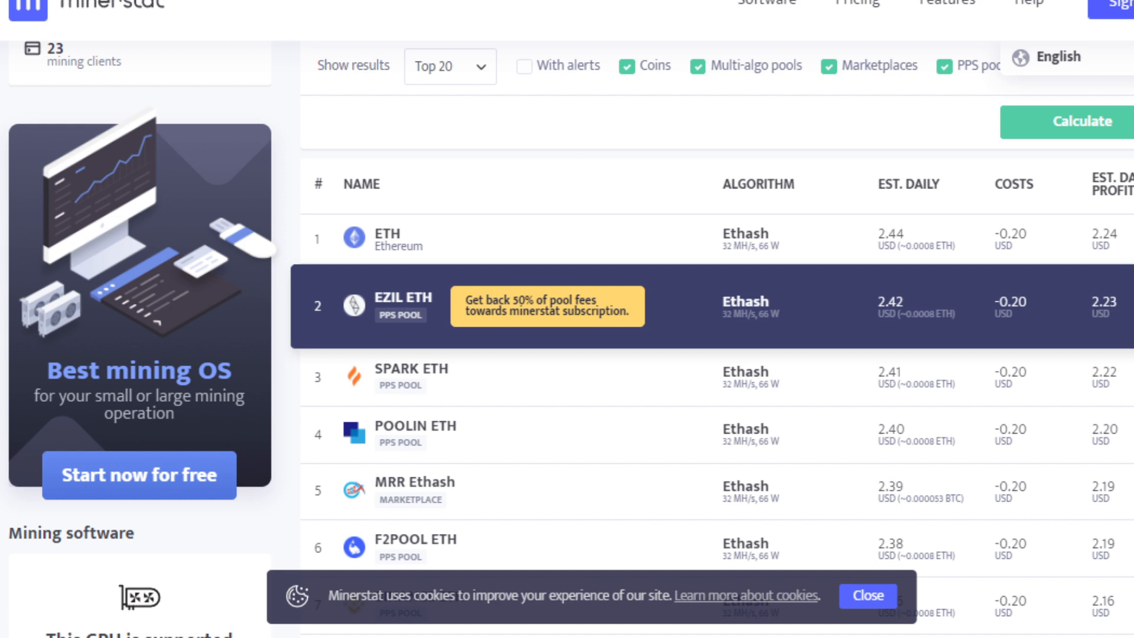
{"action": "mouse_move", "coordinate": [729, 326]}
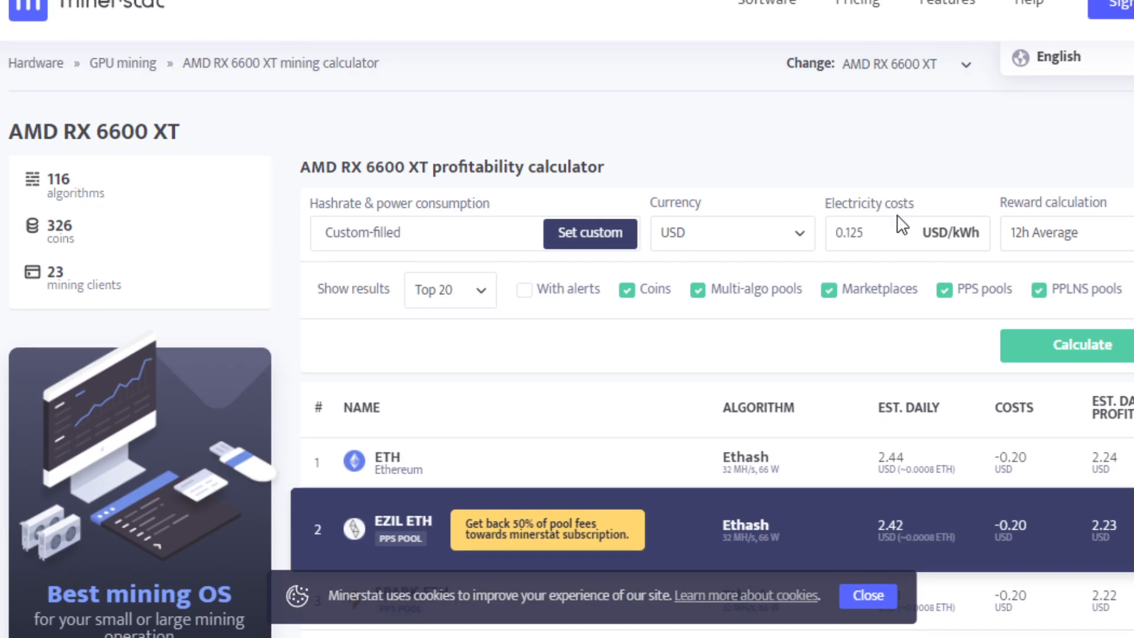
{"action": "scroll", "scroll_direction": "down", "scroll_amount": 3}
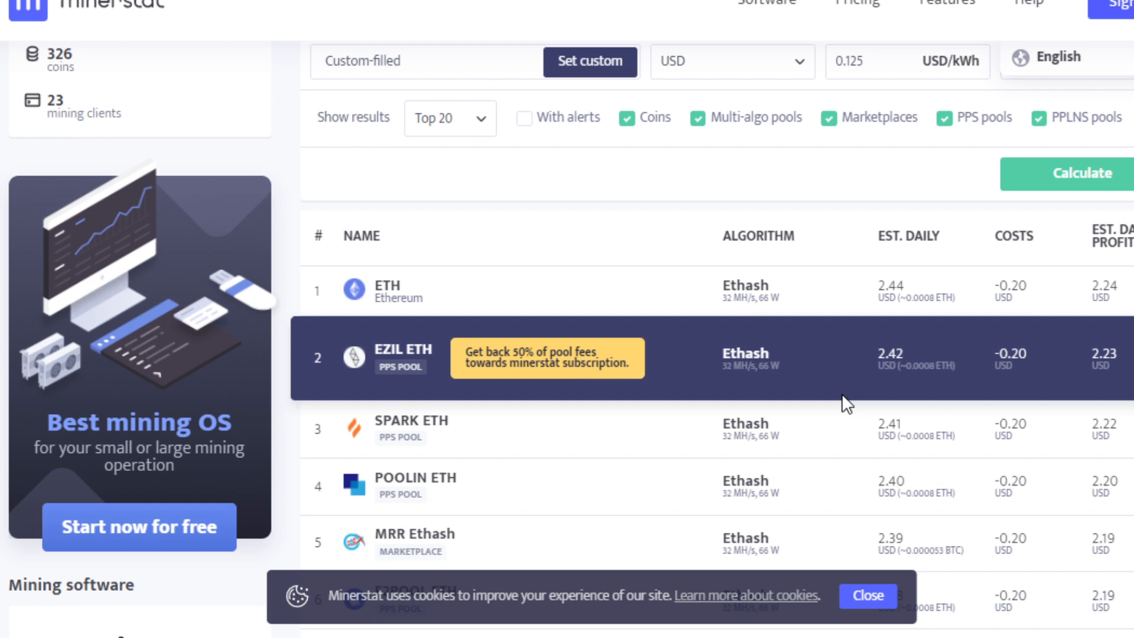
{"action": "double_click", "coordinate": [1011, 354]}
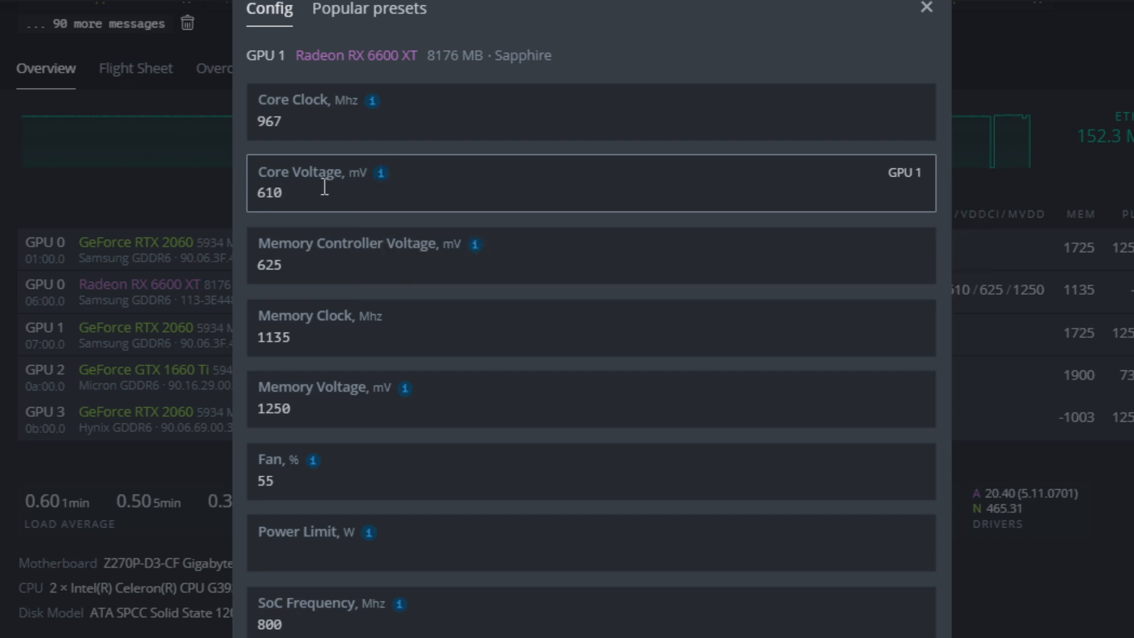
{"action": "mouse_move", "coordinate": [687, 154]}
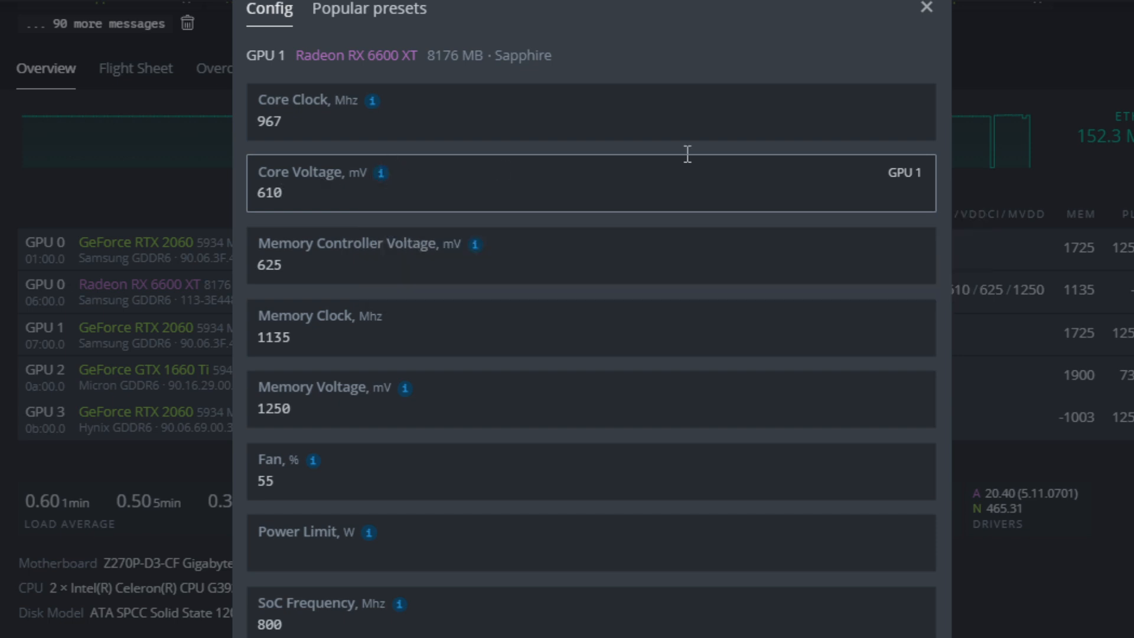
{"action": "mouse_move", "coordinate": [322, 233]}
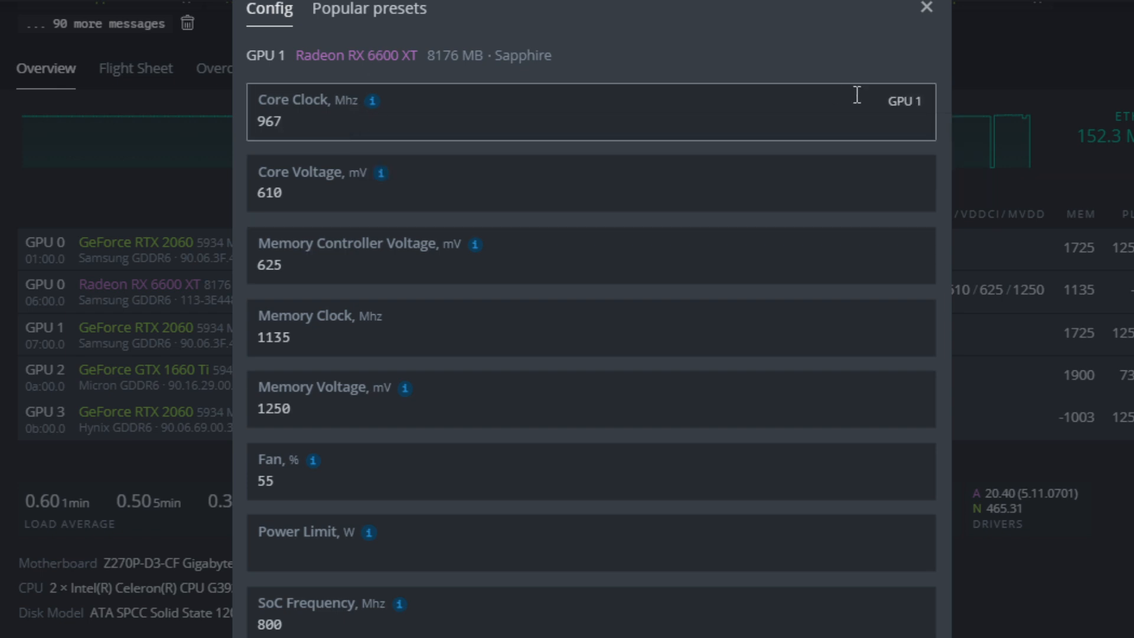
Select the 967 MHz core clock field in the RX 6600 XT overclock form.
{"action": "left_click", "coordinate": [269, 120]}
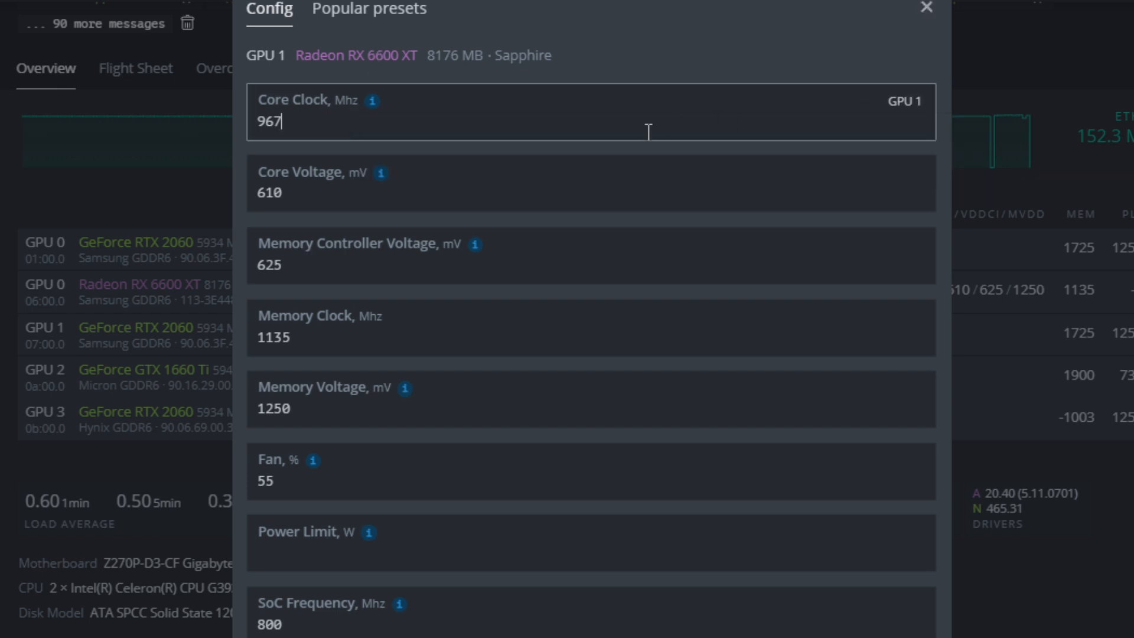
{"action": "mouse_move", "coordinate": [926, 9]}
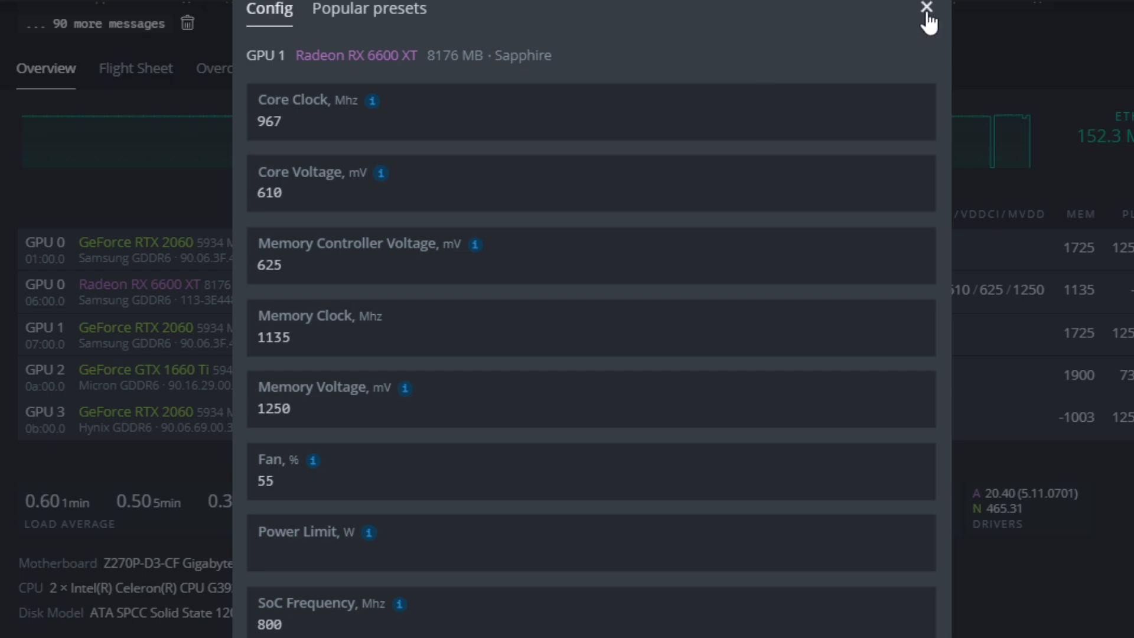
Close the Config dialog to view the rig overview showing 32.08 MH at 967 core.
{"action": "left_click", "coordinate": [927, 8]}
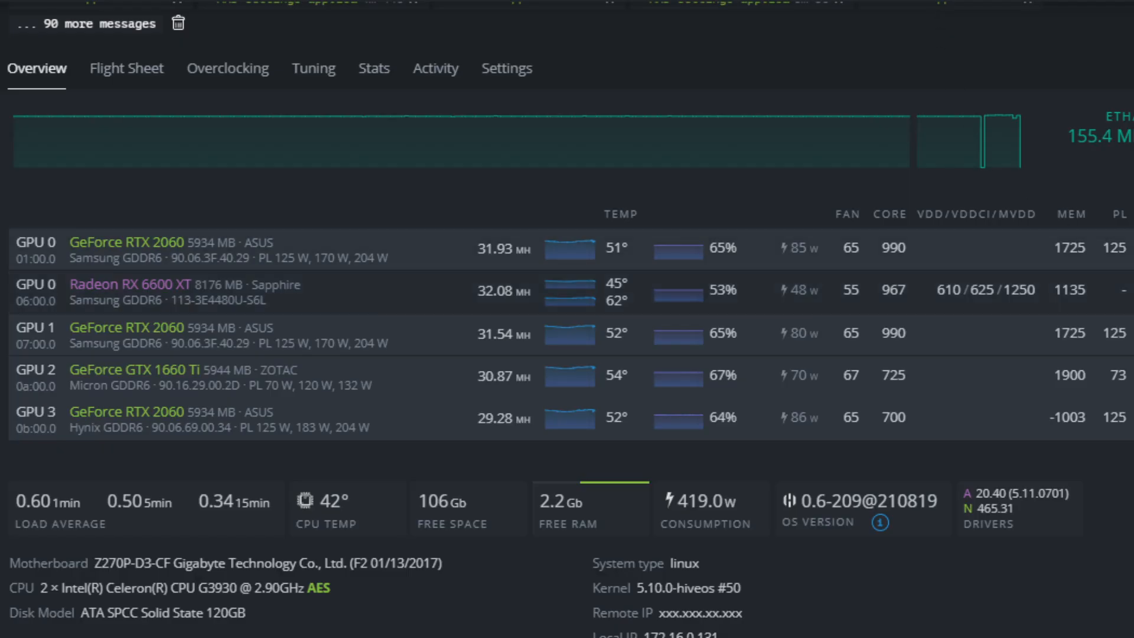
{"action": "mouse_move", "coordinate": [940, 17]}
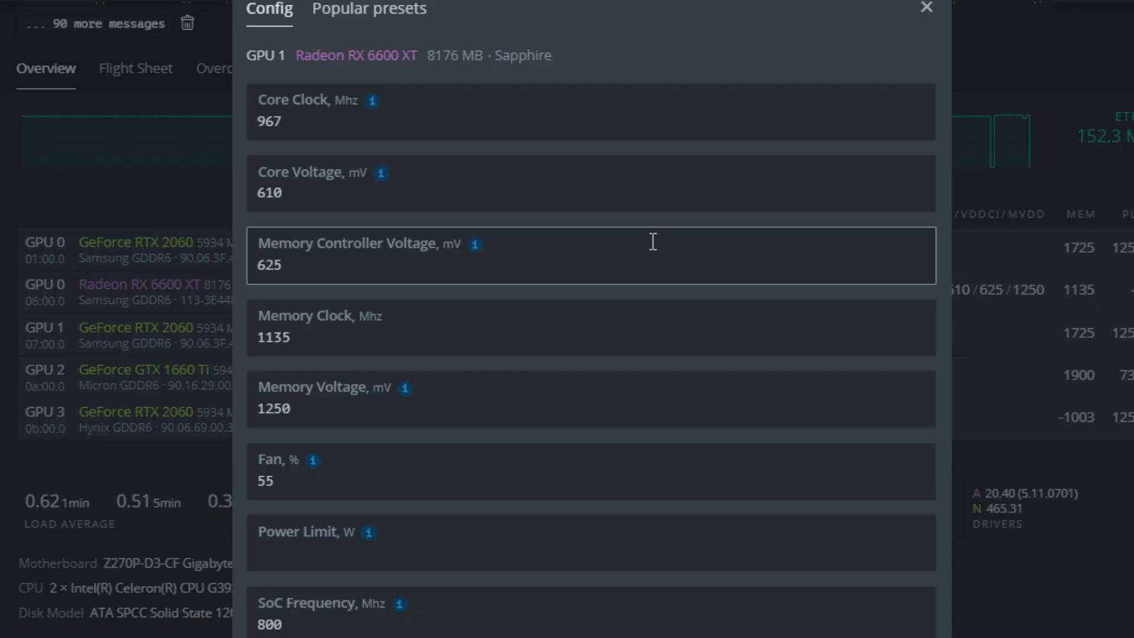
Scroll the RX 6600 XT form down to the empty power limit and 800 MHz SoC frequency.
{"action": "scroll", "scroll_direction": "down", "scroll_amount": 3}
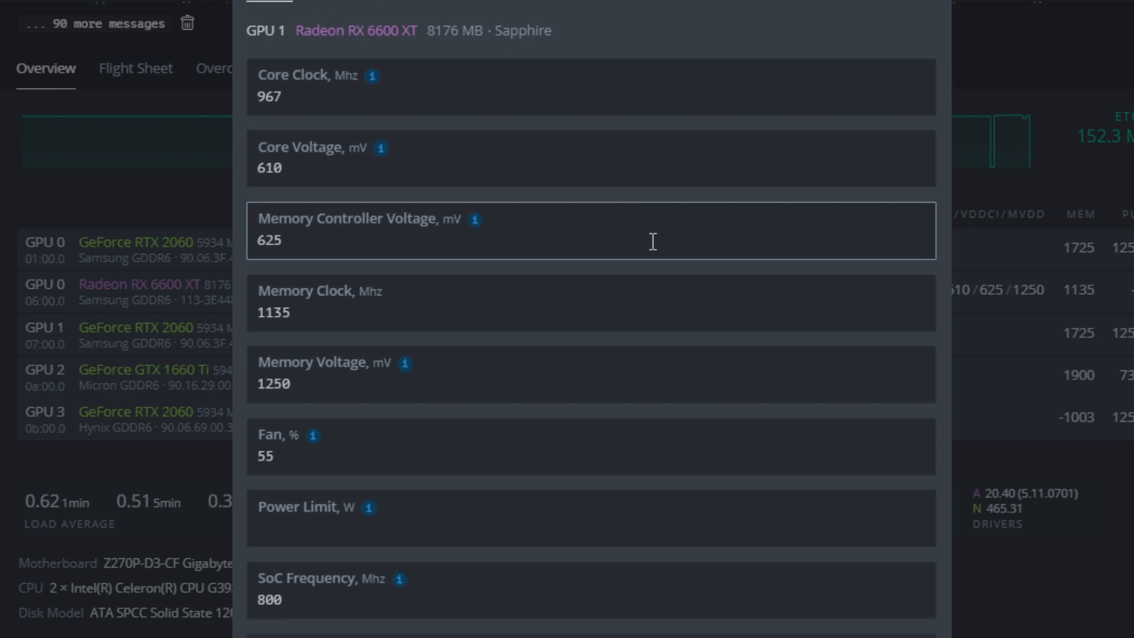
{"action": "scroll", "scroll_direction": "down", "scroll_amount": 3}
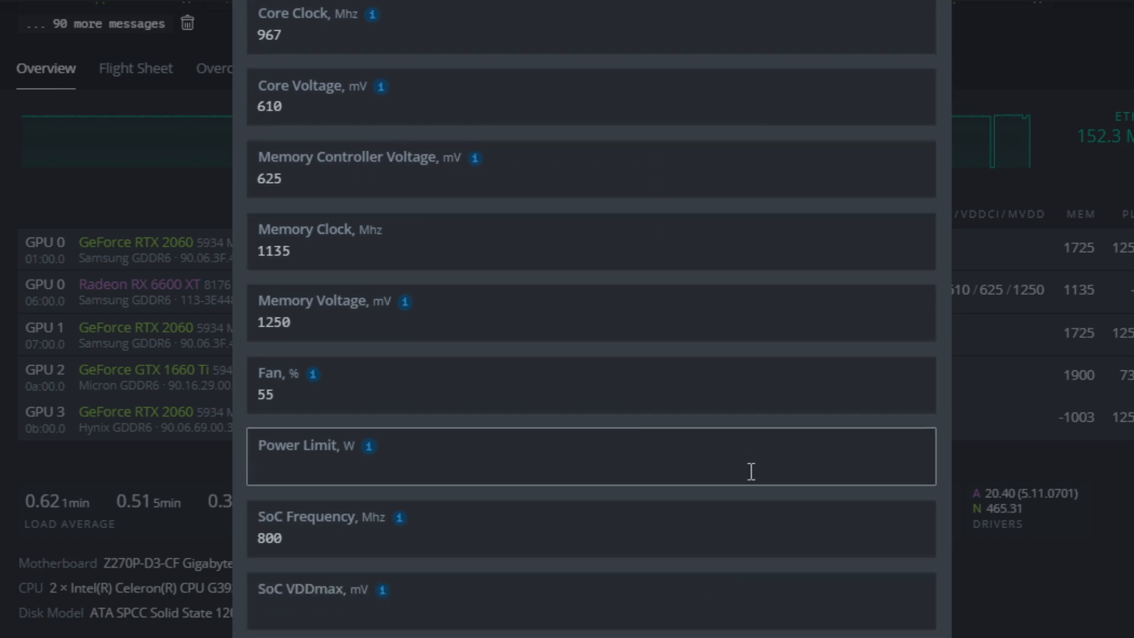